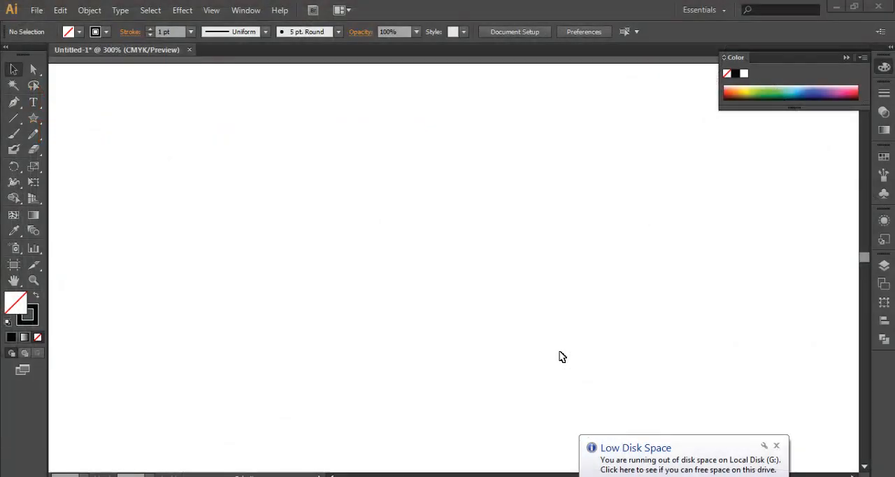
# Step: Browse the shape drawing tools flyout to reach the Polygon Tool
pyautogui.click(14, 118)
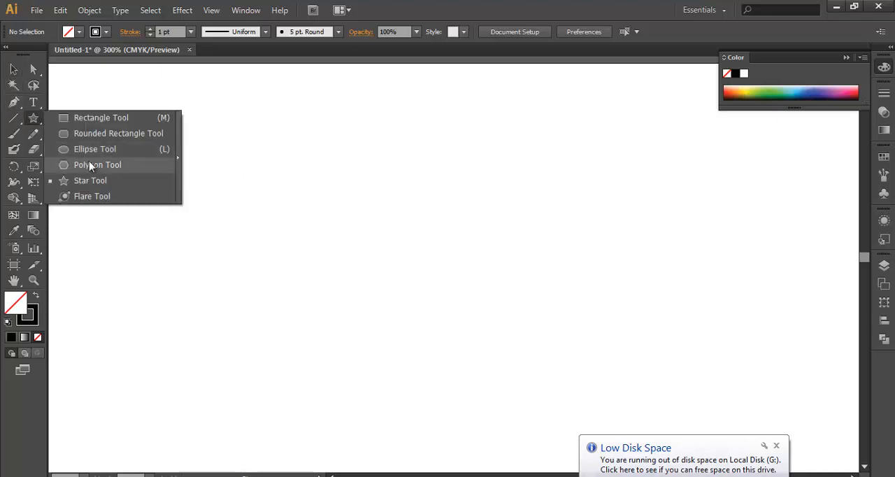
pyautogui.moveTo(90, 180)
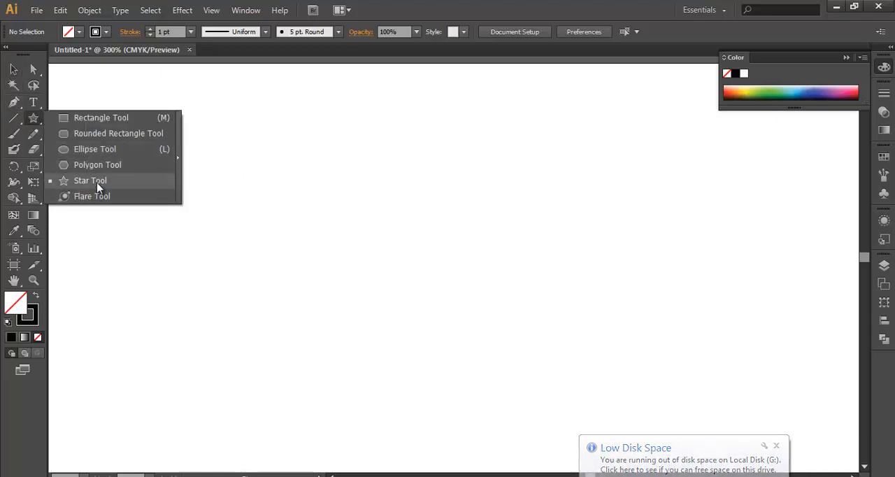
pyautogui.moveTo(98, 165)
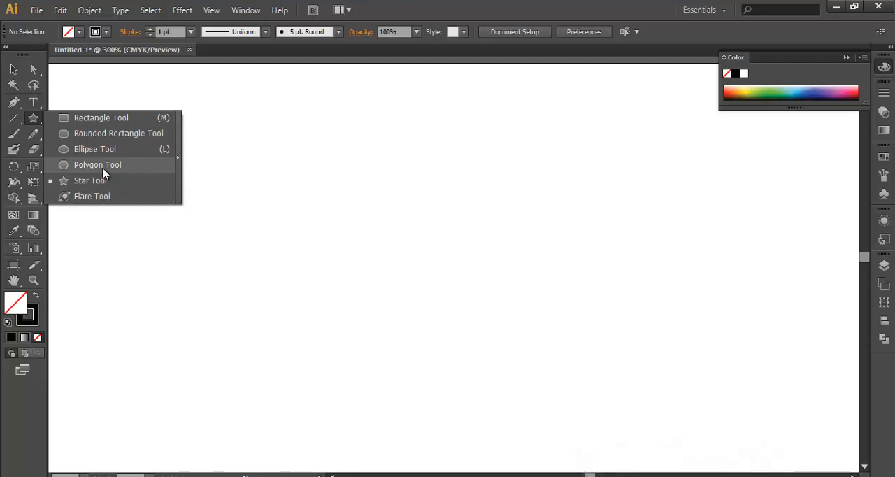
pyautogui.moveTo(90, 180)
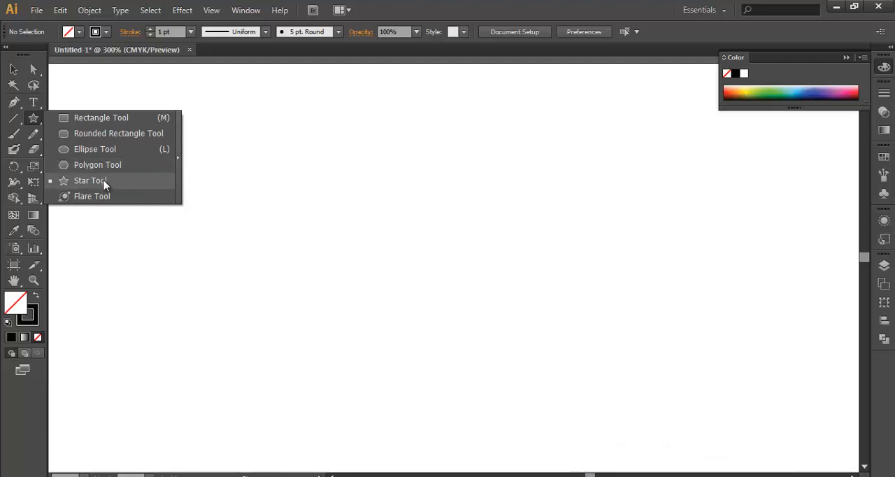
pyautogui.moveTo(98, 165)
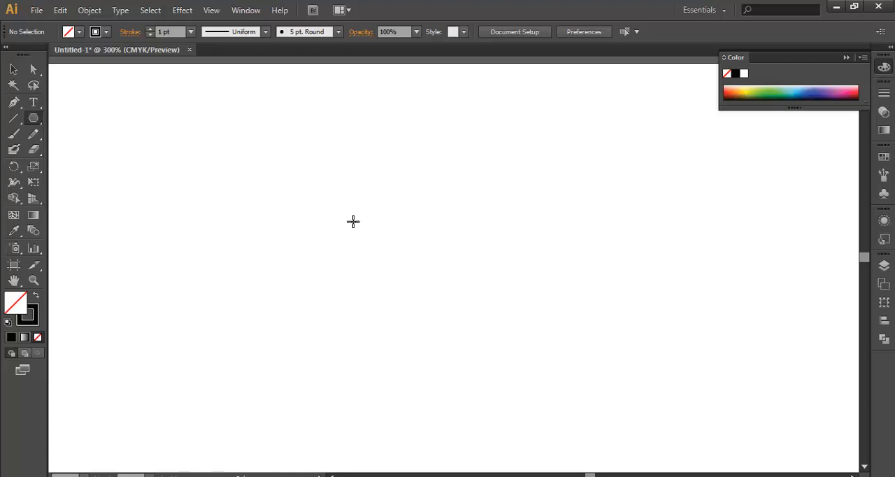
# Step: Draw an eight-sided polygon outline in the upper left of the artboard
pyautogui.moveTo(352, 222); pyautogui.dragTo(402, 285)
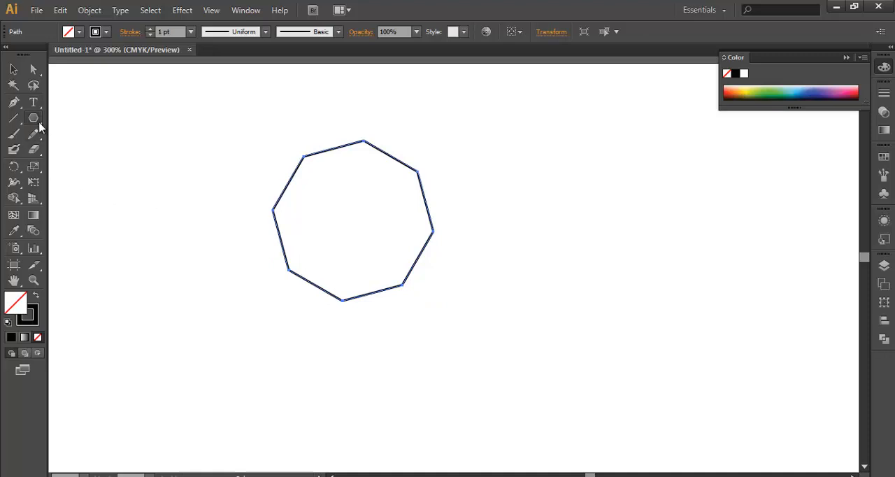
# Step: Switch to the Star Tool to draw a many-pointed star right of the octagon
pyautogui.click(34, 118)
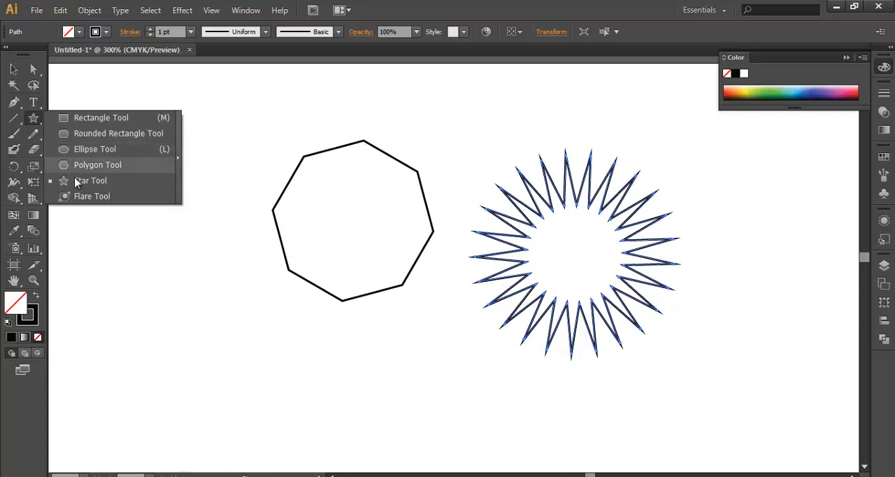
pyautogui.moveTo(75, 133)
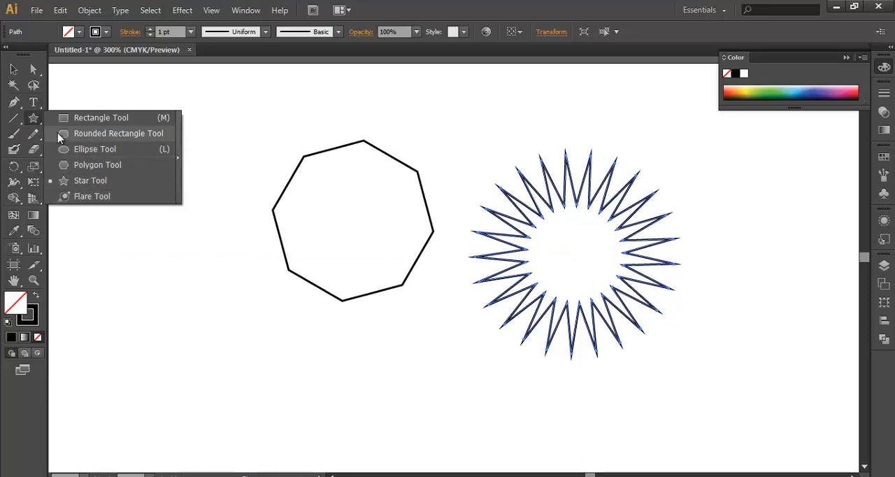
pyautogui.moveTo(439, 263)
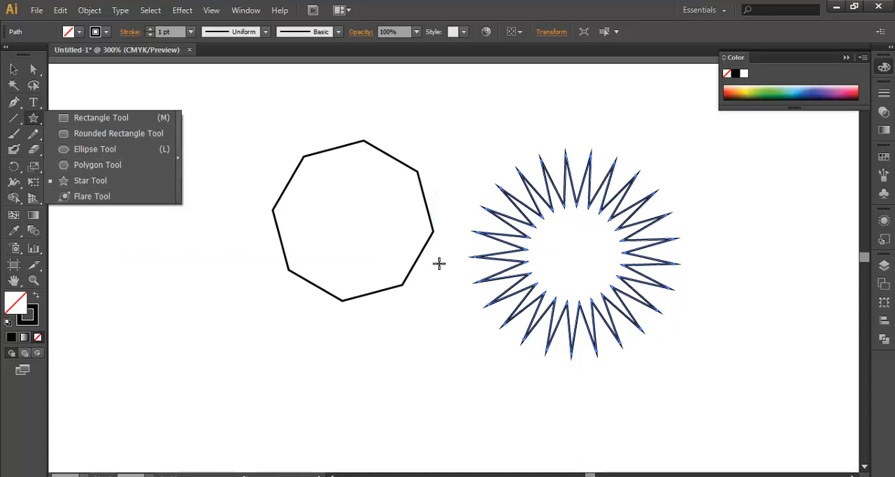